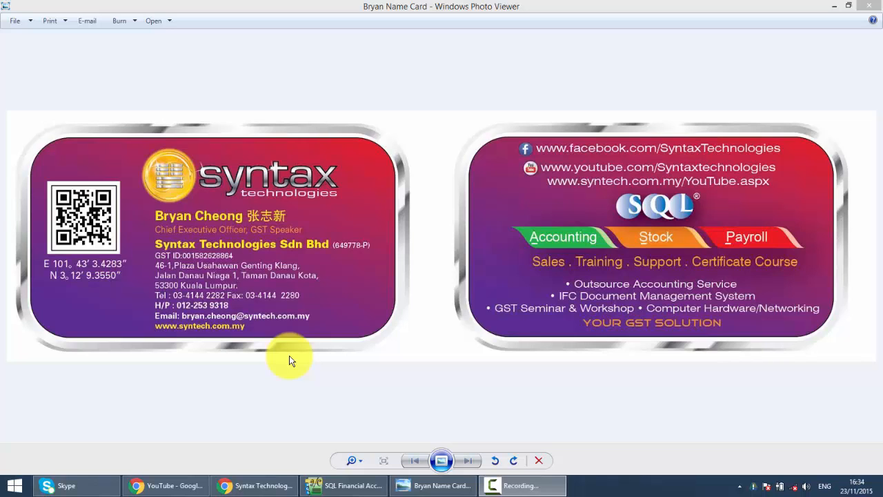
# Return from the business card image to SQL Financial Accounting's Documents overview
pyautogui.click(344, 486)
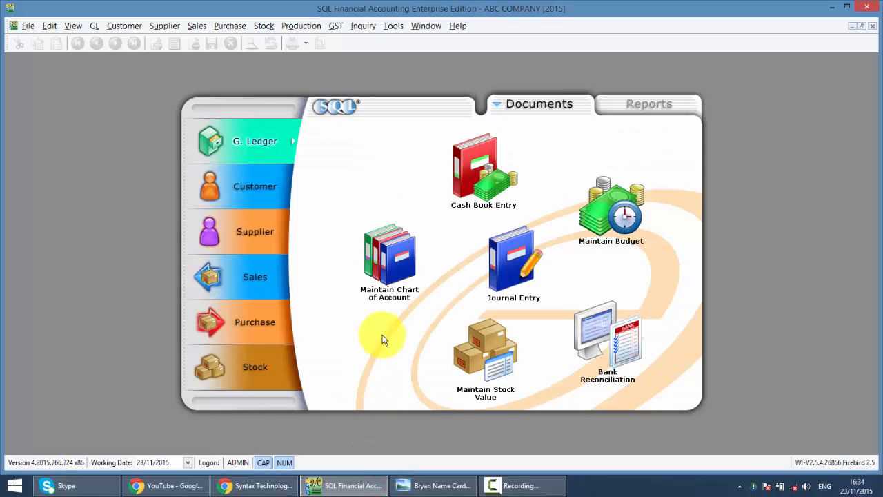
# Show the Open GST Return list maximized, with the 01/04/2015–30/06/2015 return of 493.60 payable
pyautogui.click(336, 25)
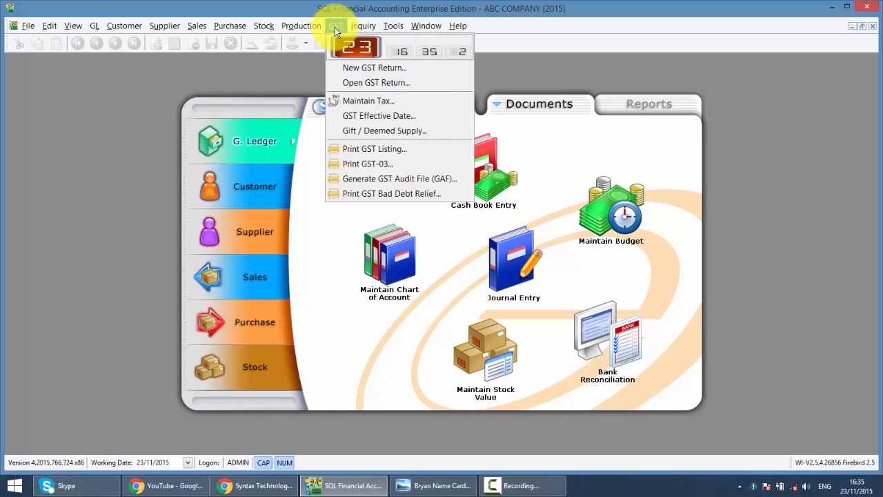
pyautogui.click(376, 83)
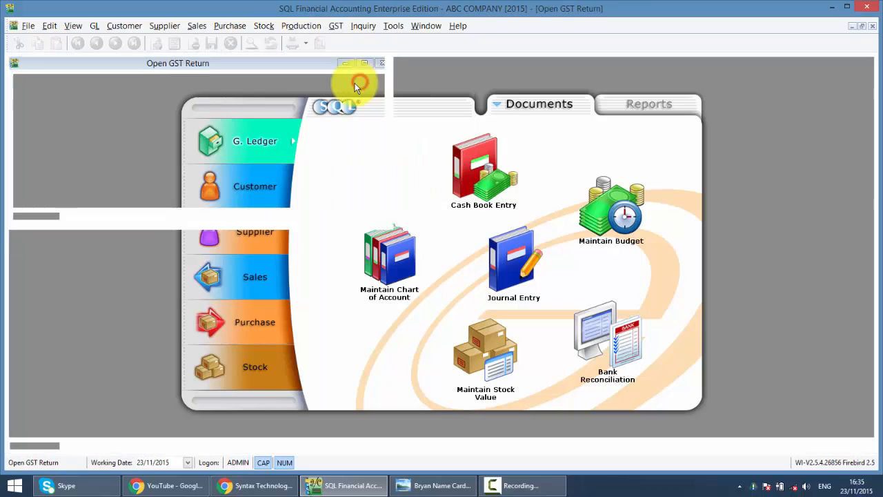
pyautogui.click(364, 64)
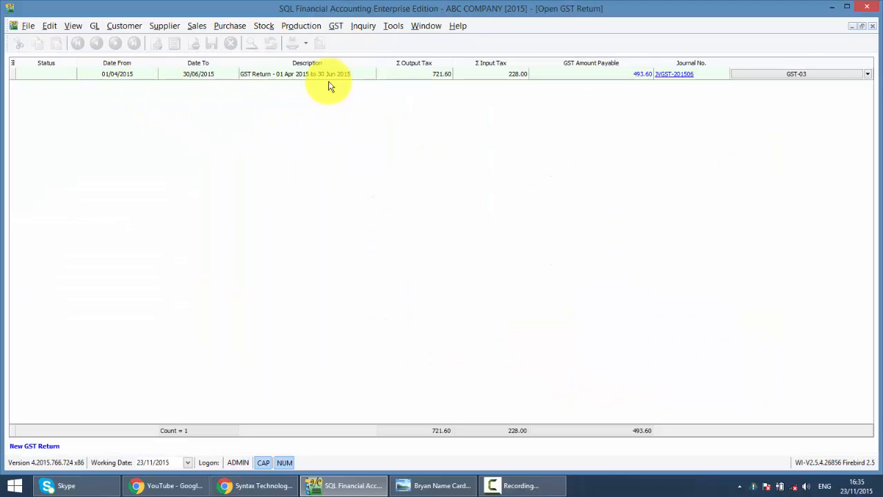
pyautogui.moveTo(425, 93)
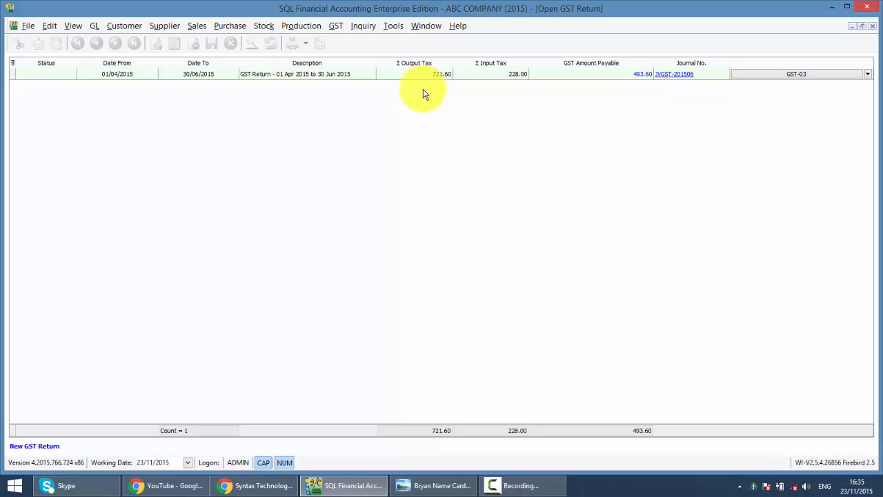
pyautogui.moveTo(651, 76)
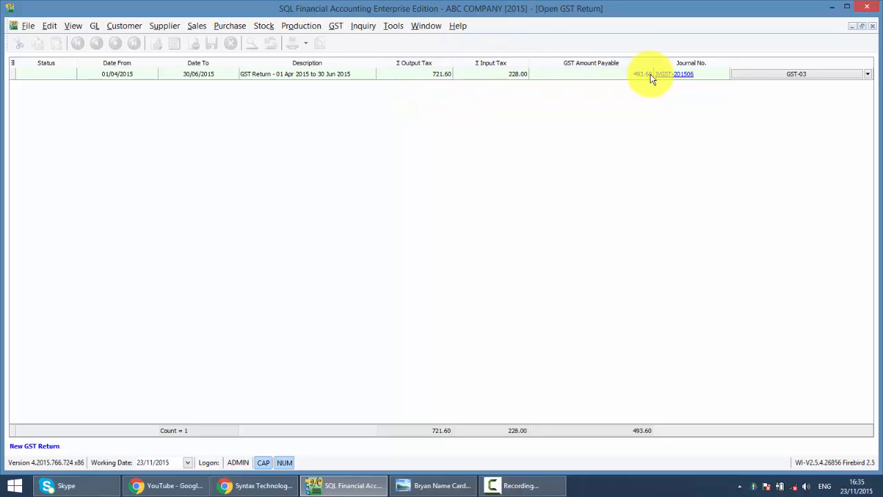
pyautogui.moveTo(450, 58)
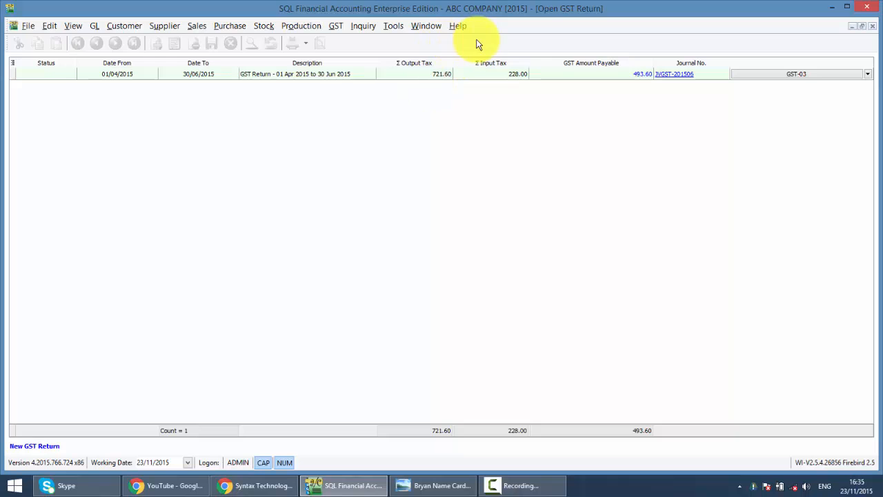
pyautogui.moveTo(579, 66)
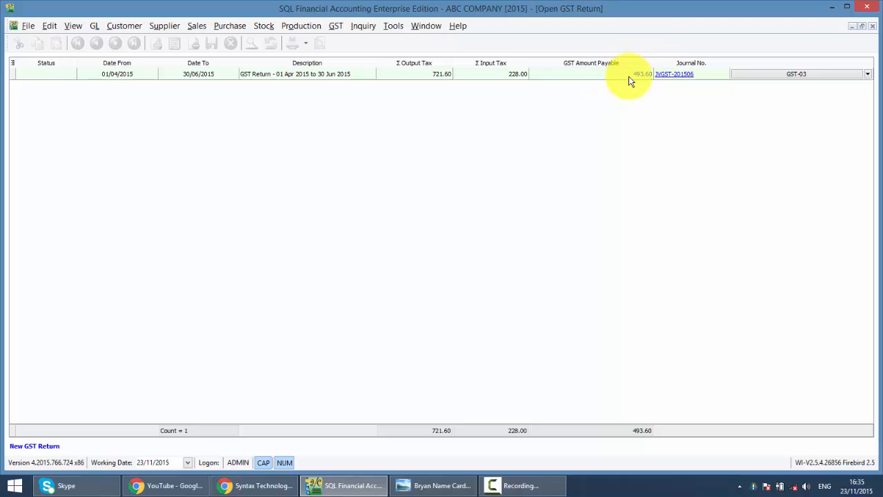
pyautogui.moveTo(669, 74)
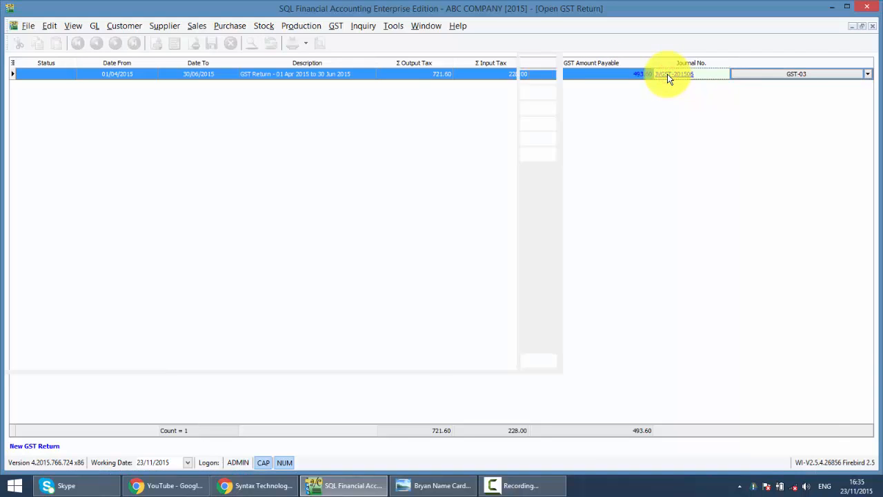
# Review journal JVGST-201506 crediting 493.60 to Kastam, then leave it for Cash Book Entry
pyautogui.click(674, 75)
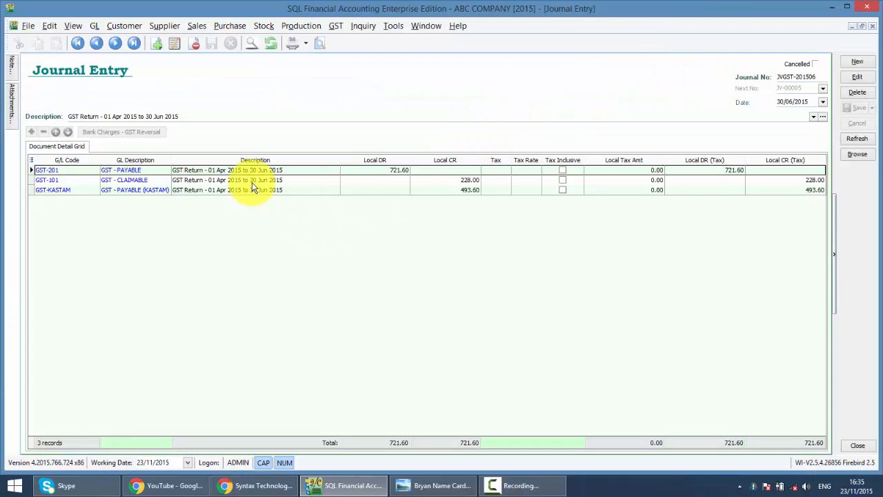
pyautogui.moveTo(500, 233)
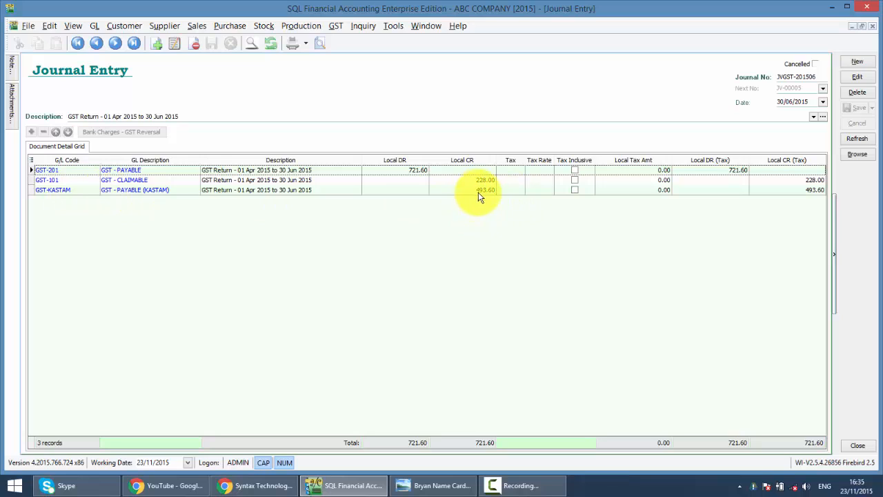
pyautogui.moveTo(494, 195)
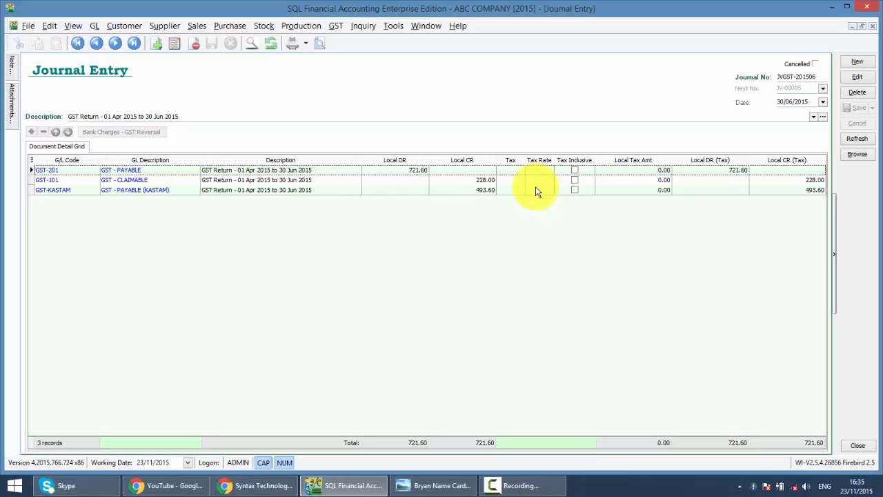
pyautogui.click(94, 24)
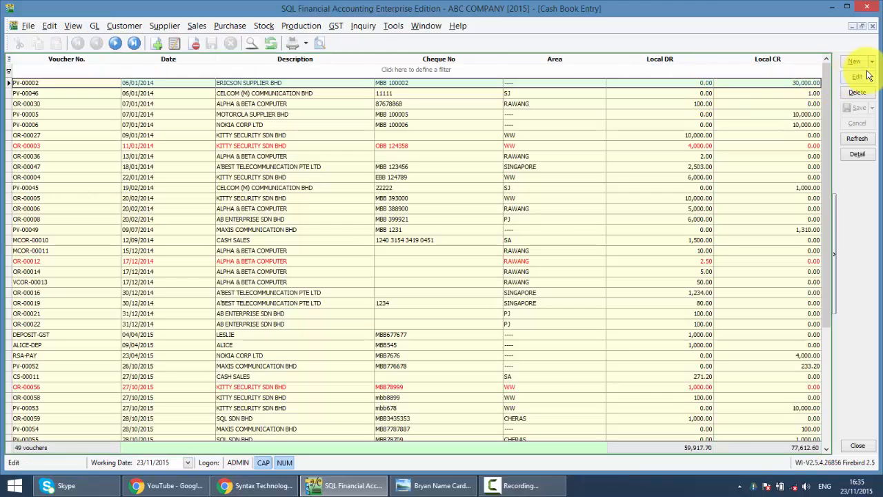
# Create a payment voucher to customs dated 23/07/2015 with cheque number MBB647474
pyautogui.click(854, 60)
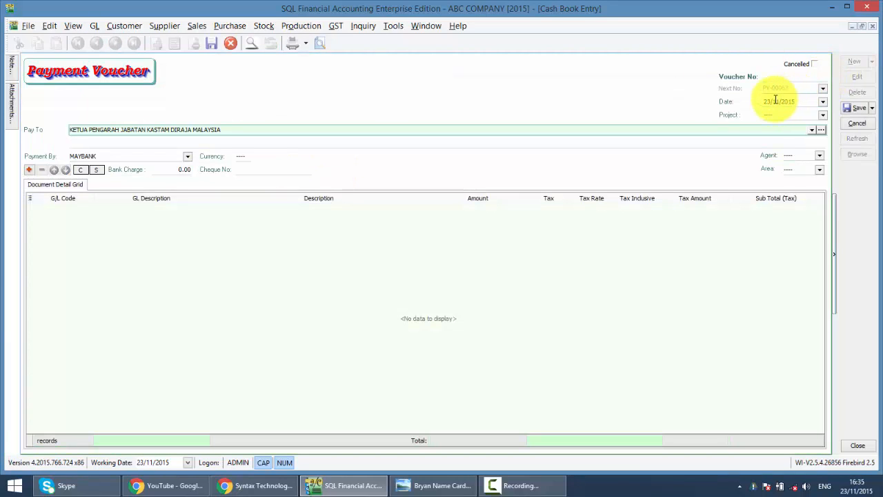
pyautogui.click(854, 61)
pyautogui.write('07')
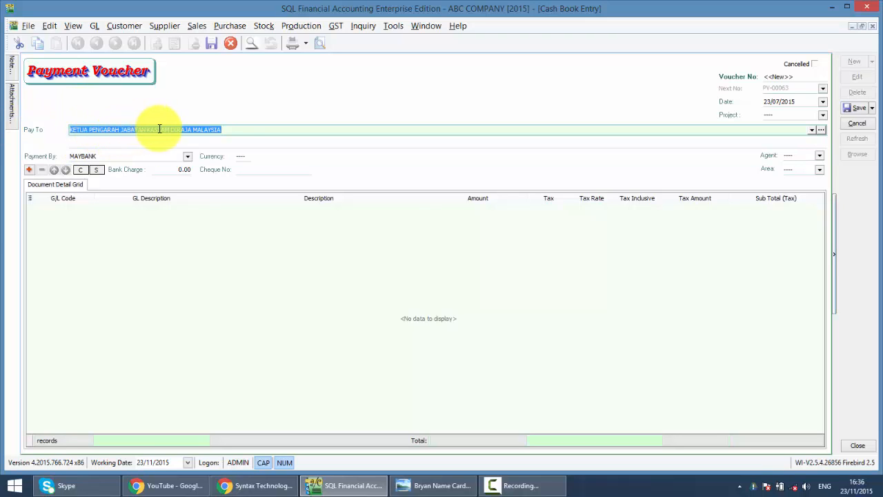
pyautogui.click(232, 173)
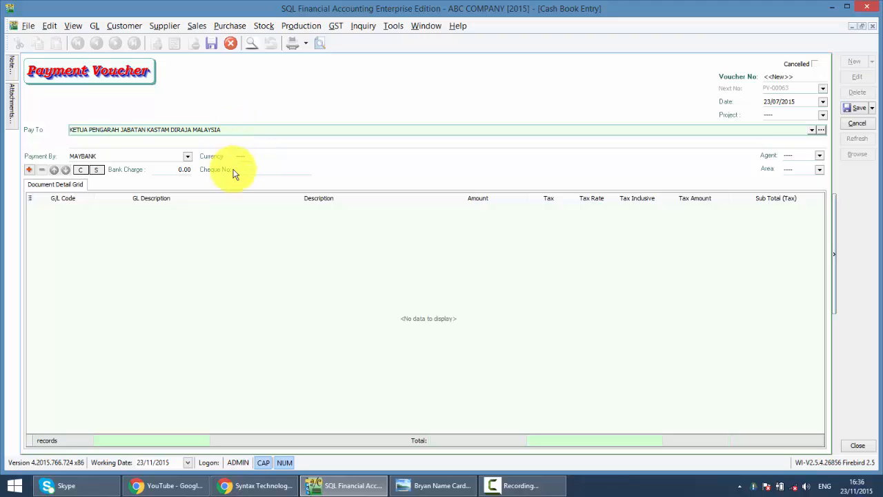
pyautogui.moveTo(240, 168)
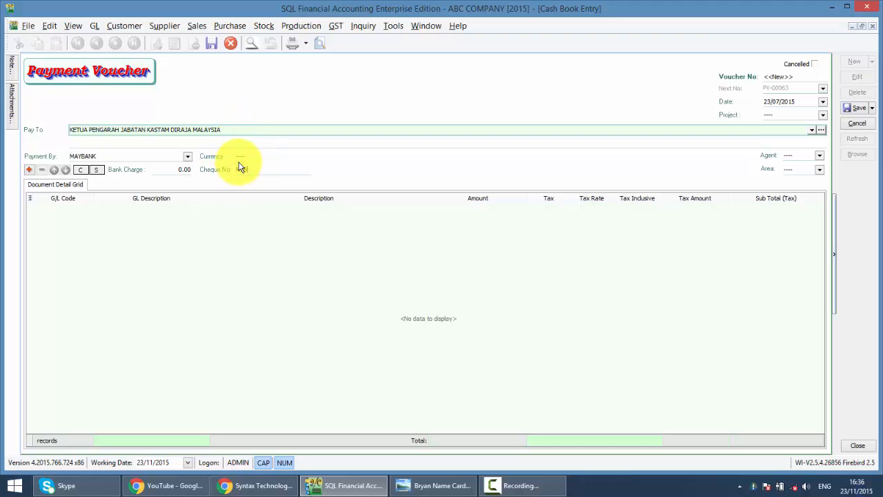
pyautogui.write('MBB647474')
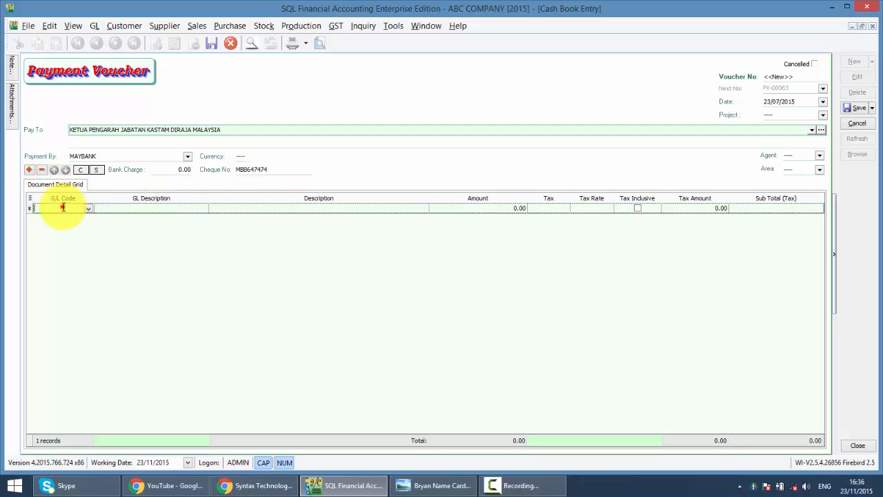
# Add the GST-PAYABLE (Kastam) line of 493.60 and save the voucher as PV-00063
pyautogui.click(88, 208)
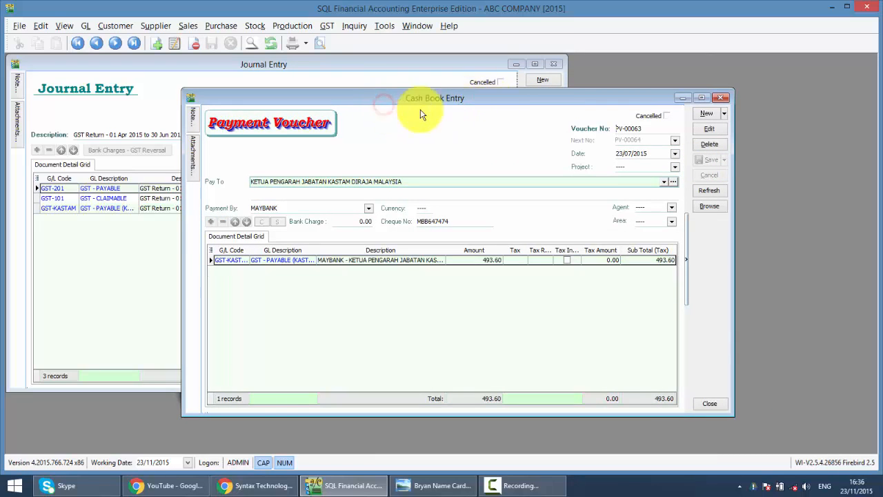
pyautogui.moveTo(168, 233)
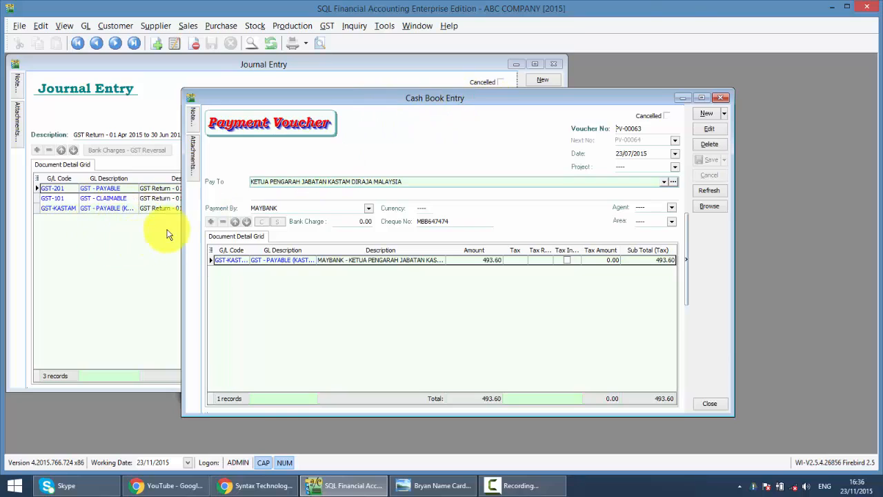
pyautogui.moveTo(642, 97)
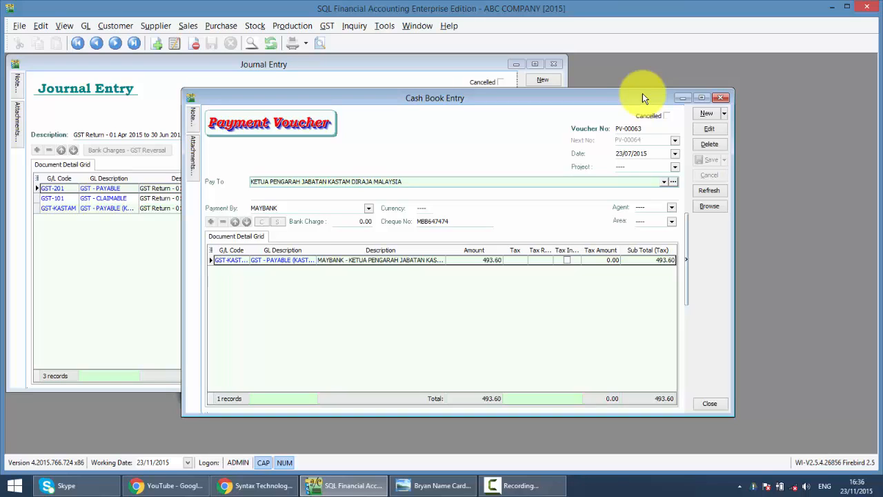
pyautogui.moveTo(831, 207)
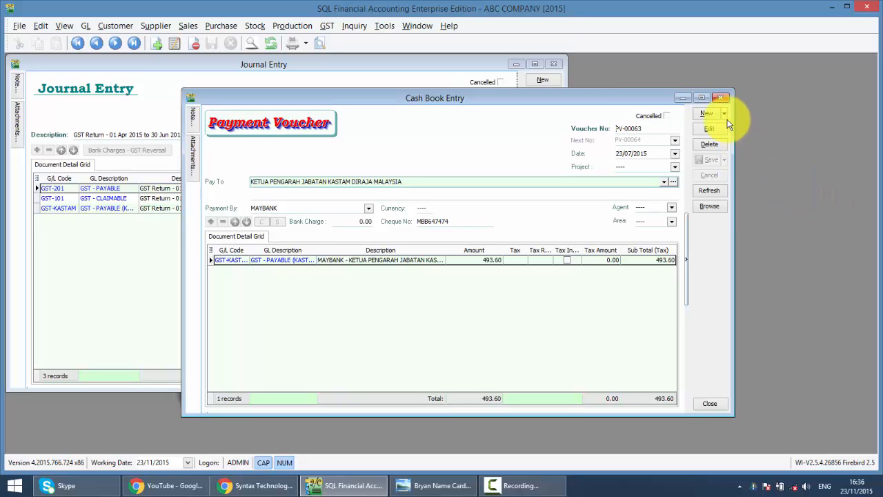
# Create an Official Receipt received from KETUA PENGARAH JABATAN KASTAM DIRAJA MALAYSIA into Maybank
pyautogui.click(723, 113)
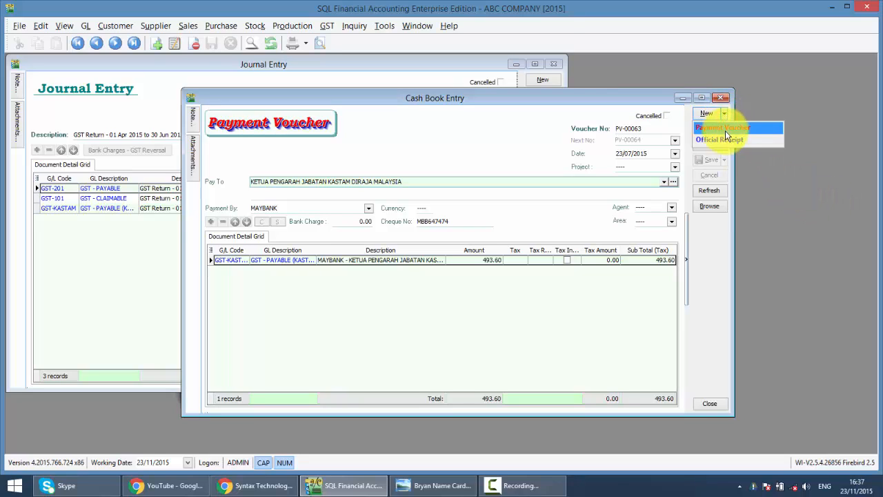
pyautogui.moveTo(721, 139)
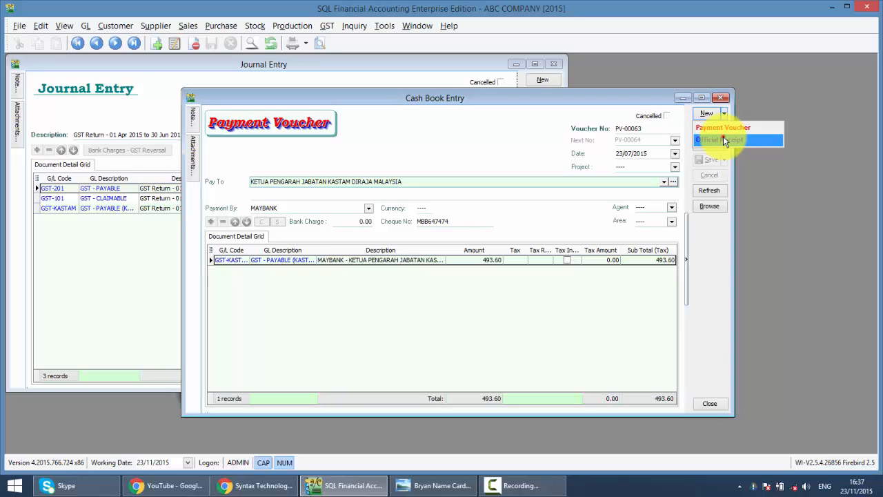
pyautogui.click(725, 139)
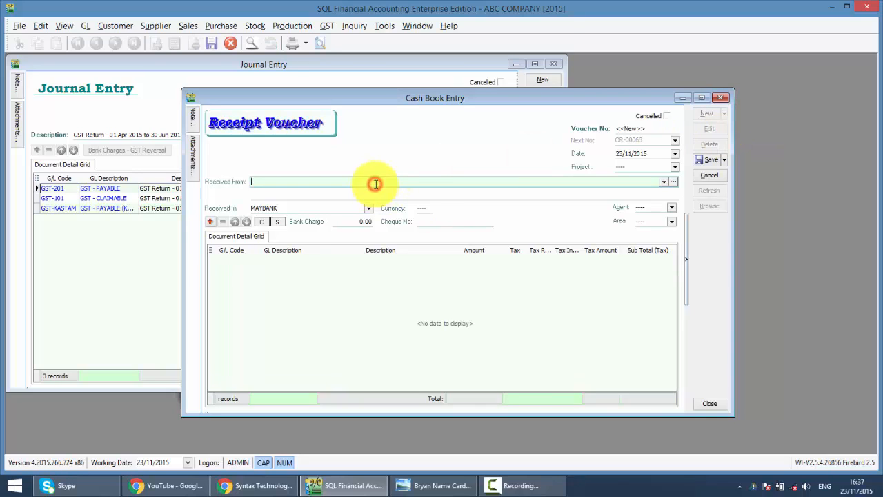
pyautogui.write('k')
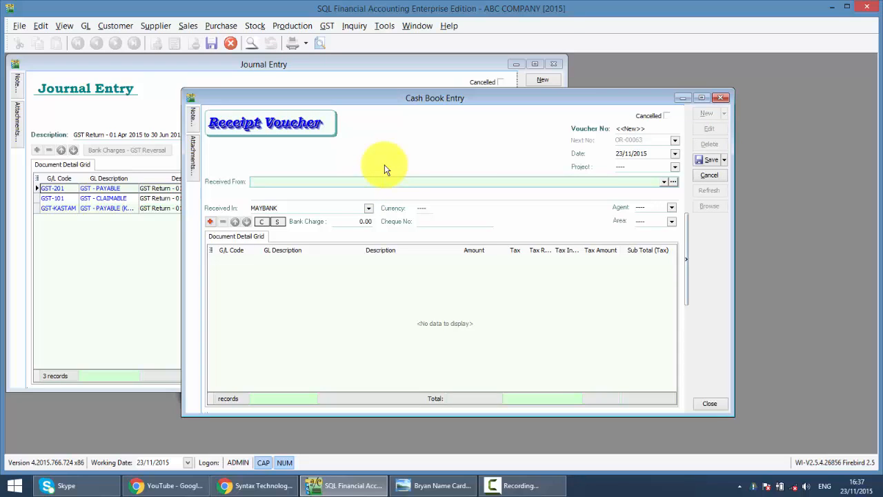
pyautogui.write('KETUA')
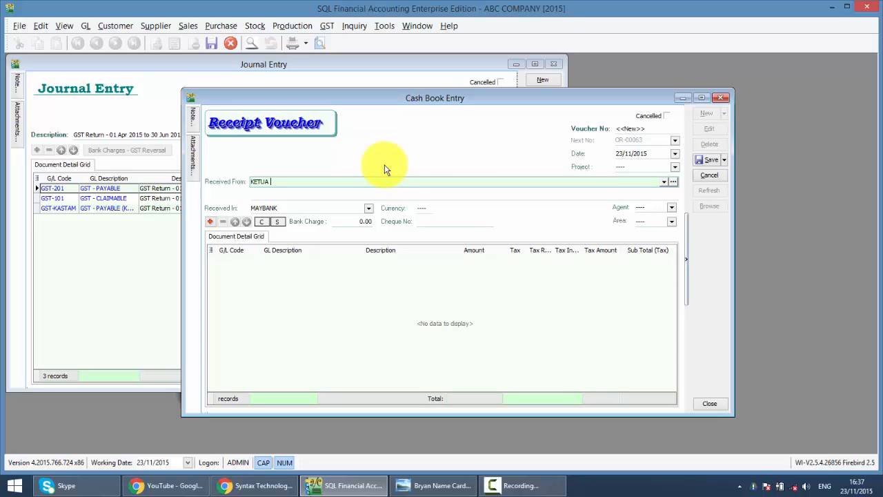
pyautogui.write('PENGARAH')
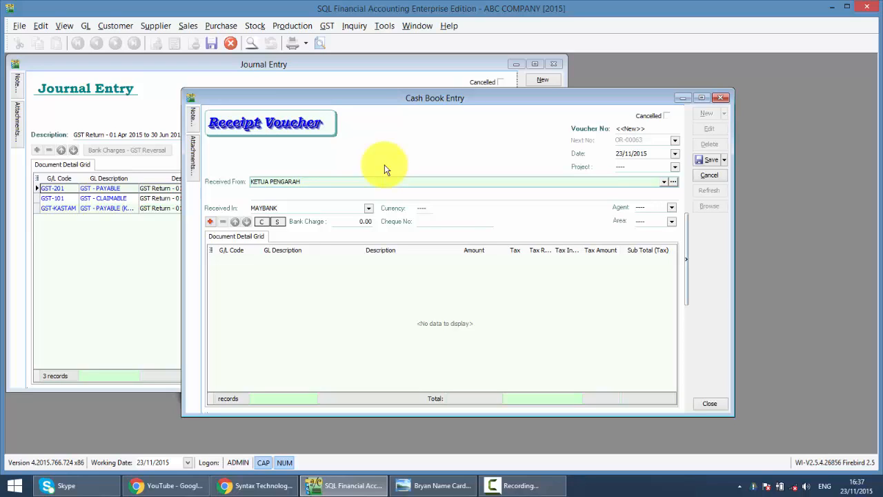
pyautogui.write('JABATAN KASTI')
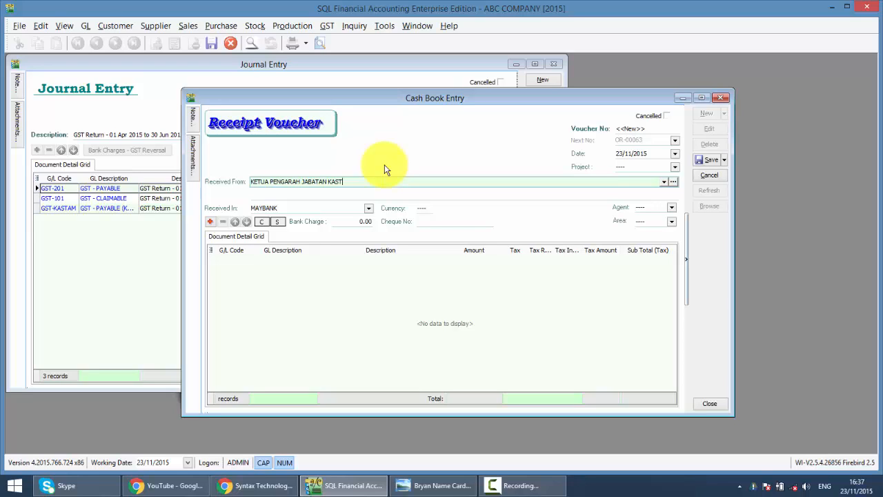
pyautogui.write('AM DIRAJA MALAYSIA')
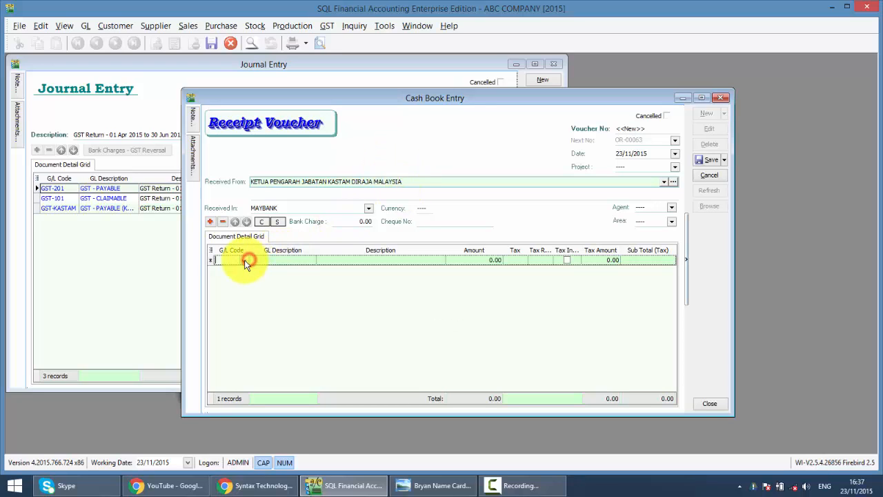
# Assign the GST-KASTAM GL code to the receipt's first detail line, amount still 0.00
pyautogui.click(243, 260)
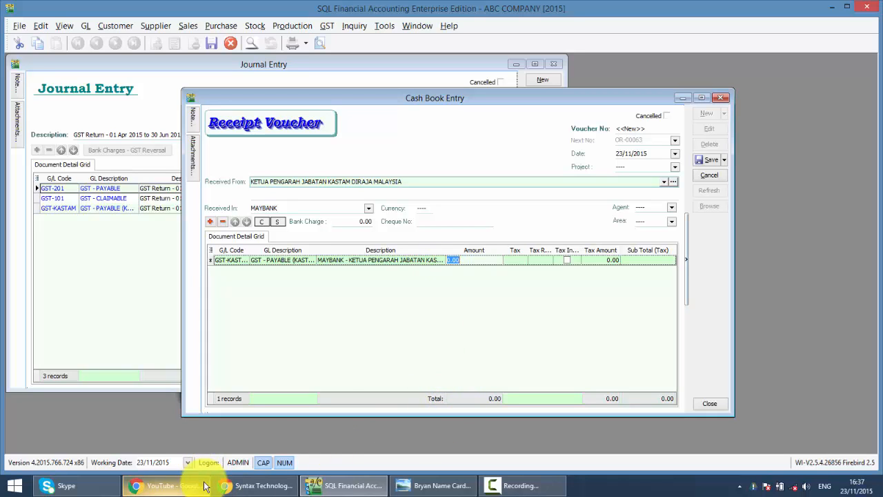
# Browse the Syntax Technologies Facebook page and YouTube tutorials, then return to the business card image
pyautogui.click(254, 486)
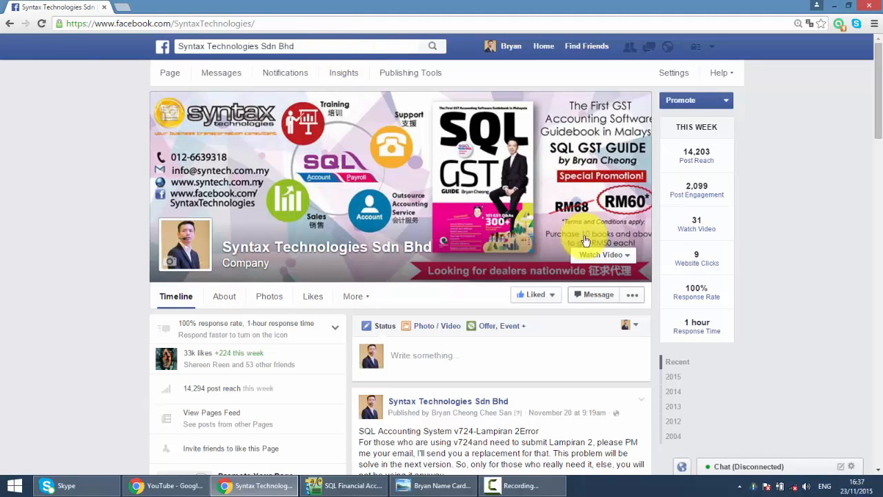
pyautogui.scroll(-3)
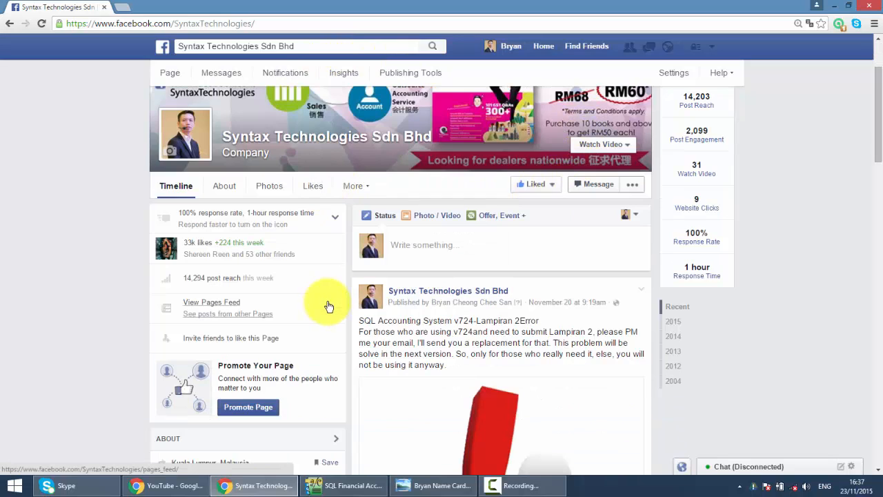
pyautogui.moveTo(339, 289)
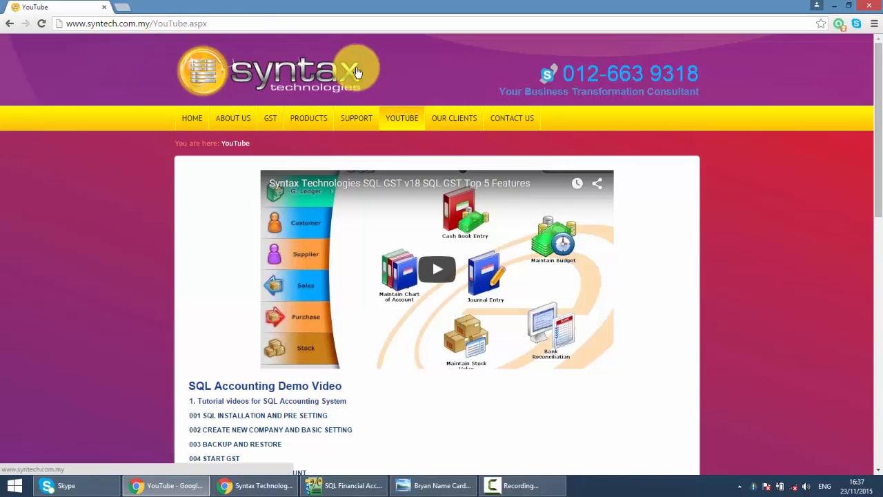
pyautogui.scroll(-3)
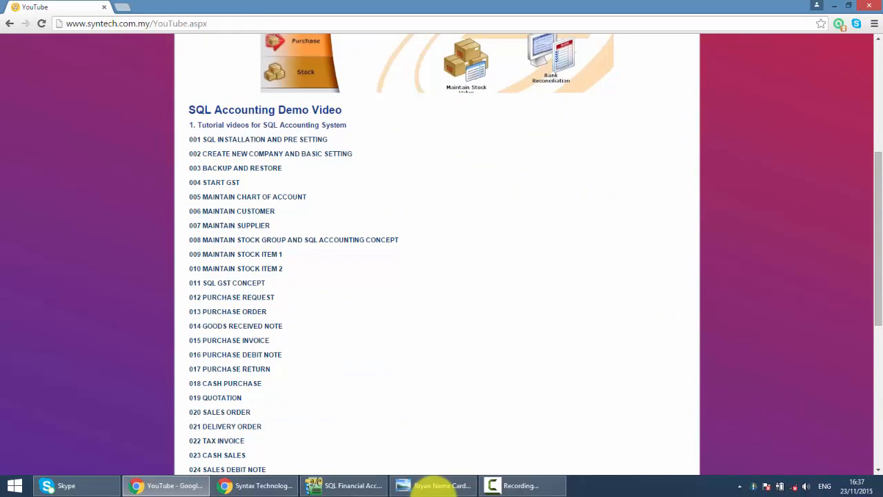
pyautogui.click(434, 486)
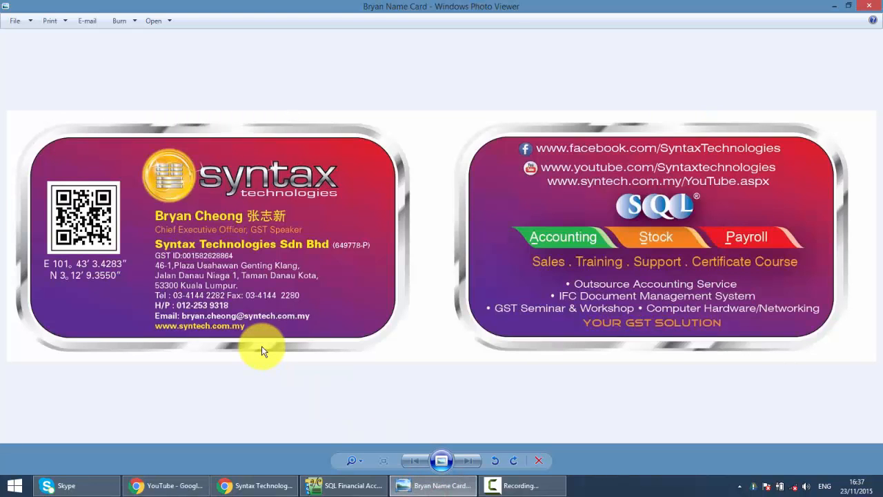